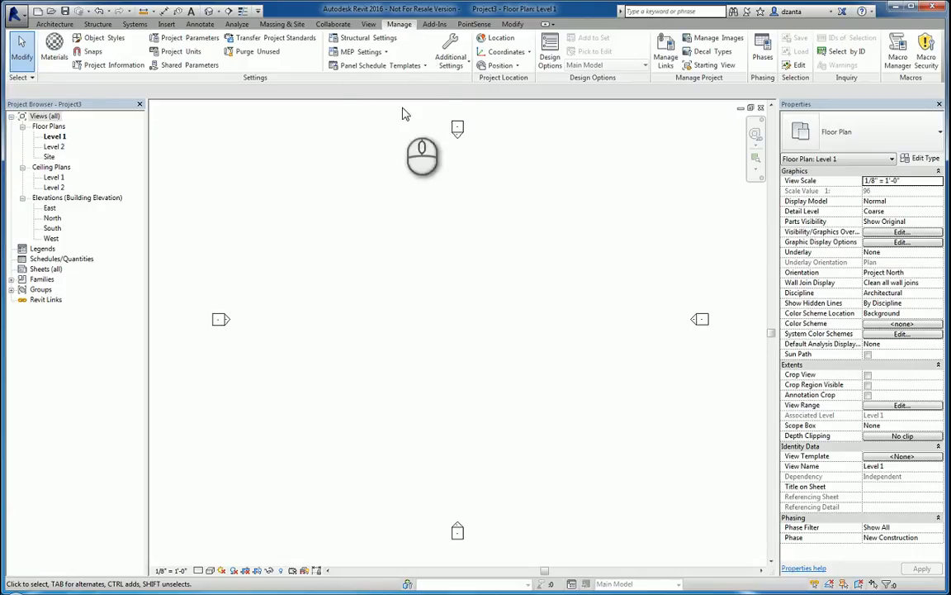
Step: Review the Fill Patterns settings, switching from drafting to model patterns, then close
{"action": "left_click", "coordinate": [451, 61]}
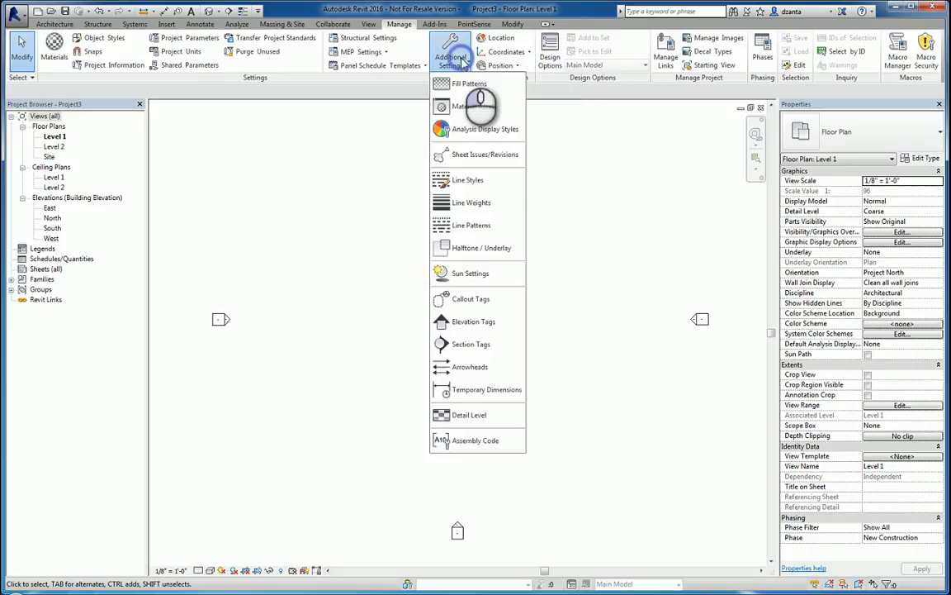
{"action": "mouse_move", "coordinate": [476, 224]}
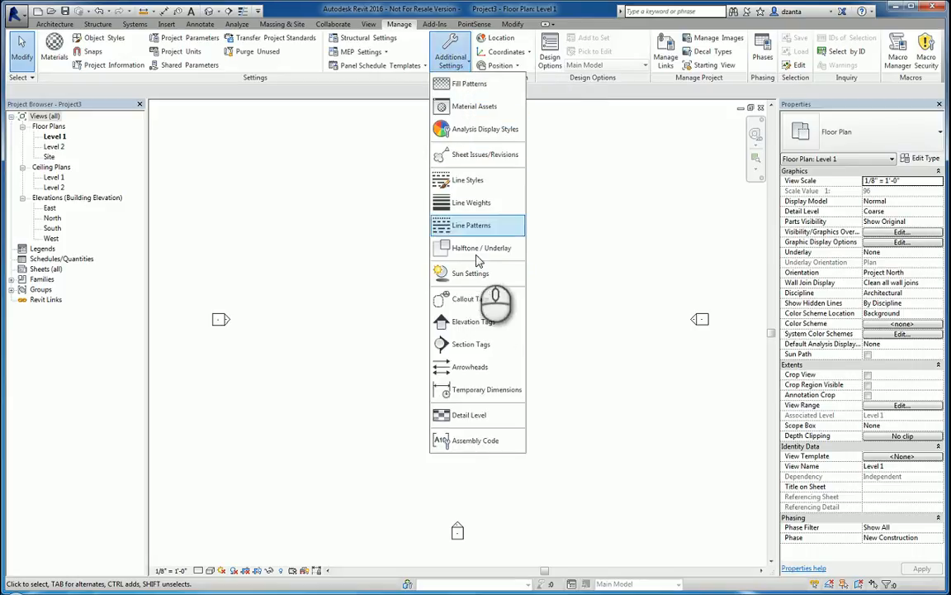
{"action": "mouse_move", "coordinate": [476, 106]}
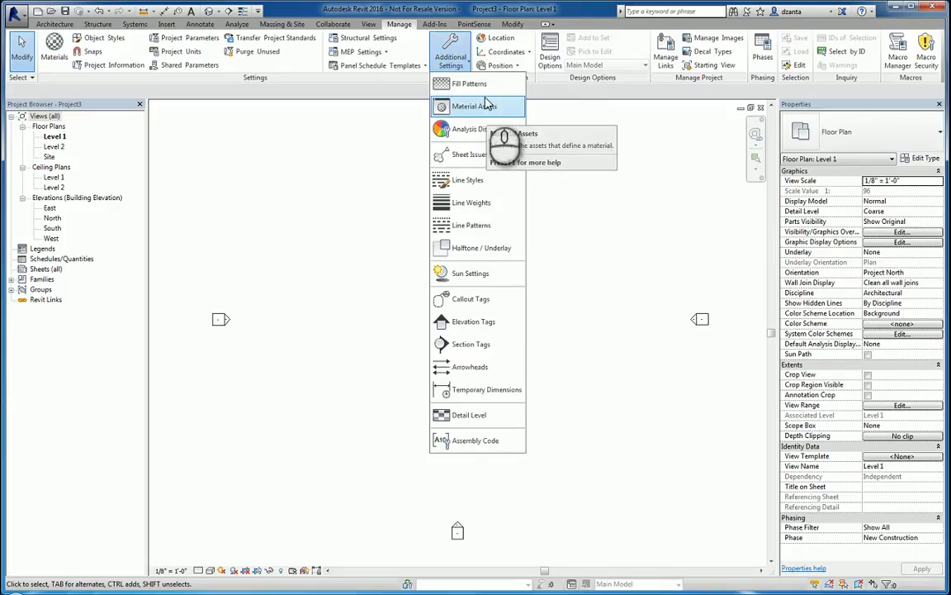
{"action": "mouse_move", "coordinate": [469, 82]}
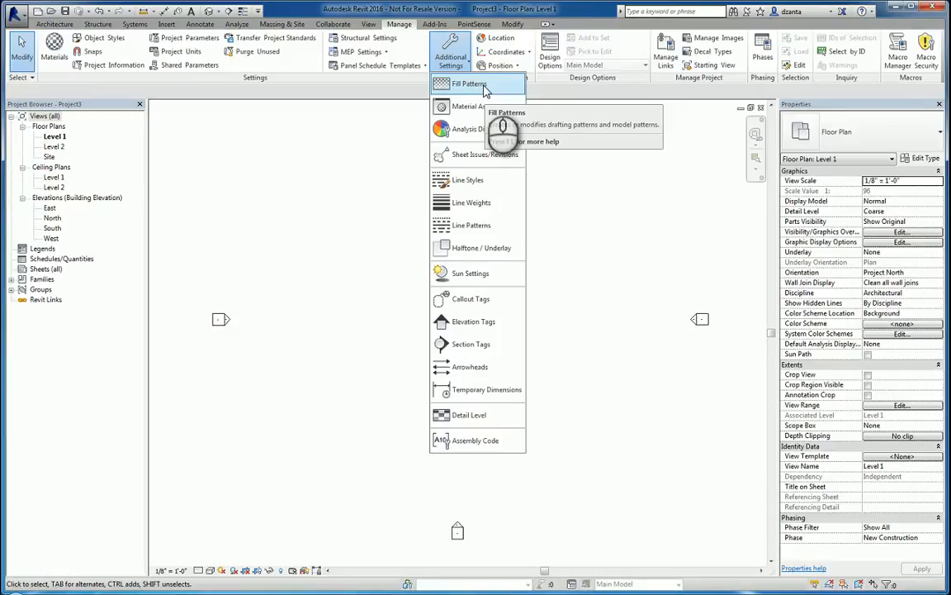
{"action": "mouse_move", "coordinate": [471, 82]}
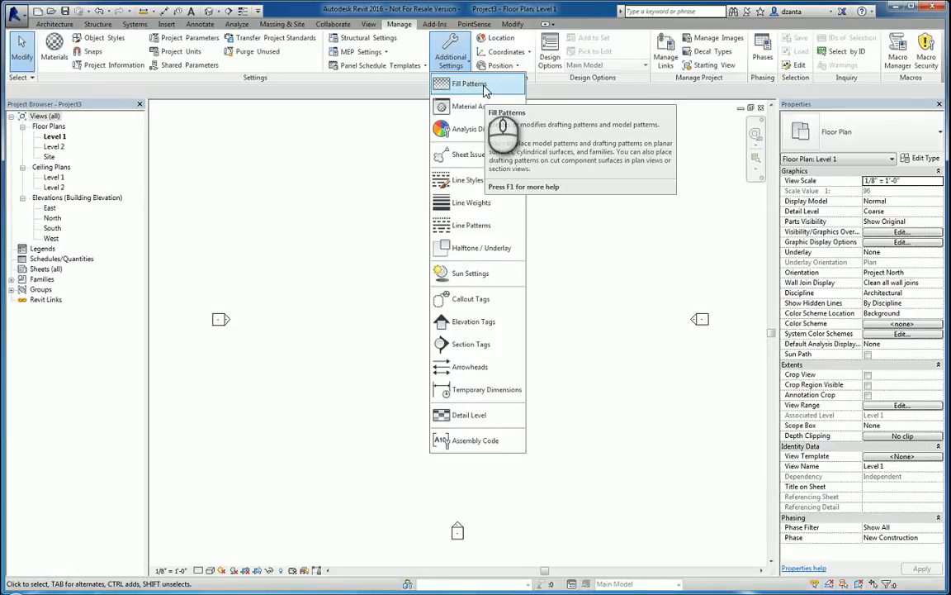
{"action": "left_click", "coordinate": [469, 82]}
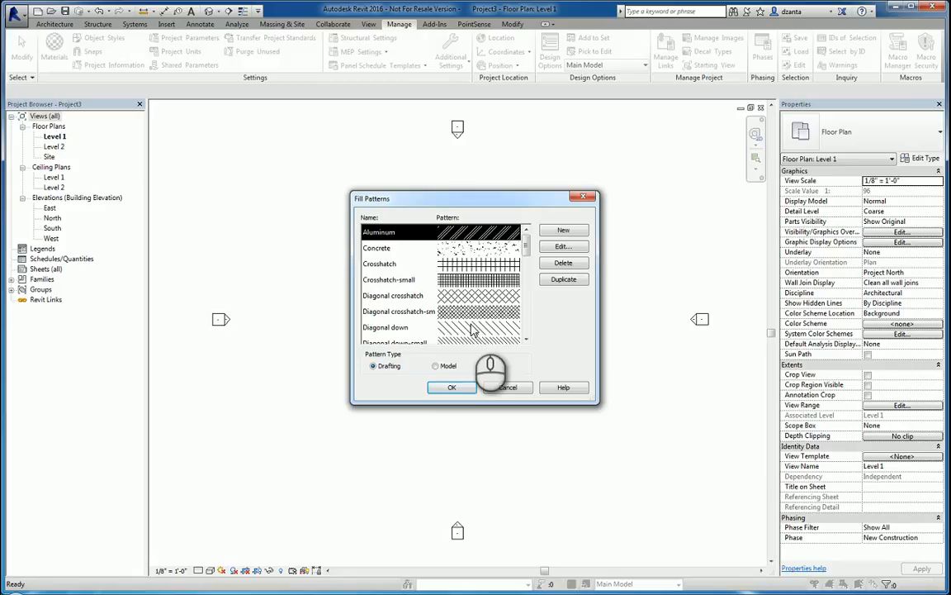
{"action": "left_click", "coordinate": [436, 367]}
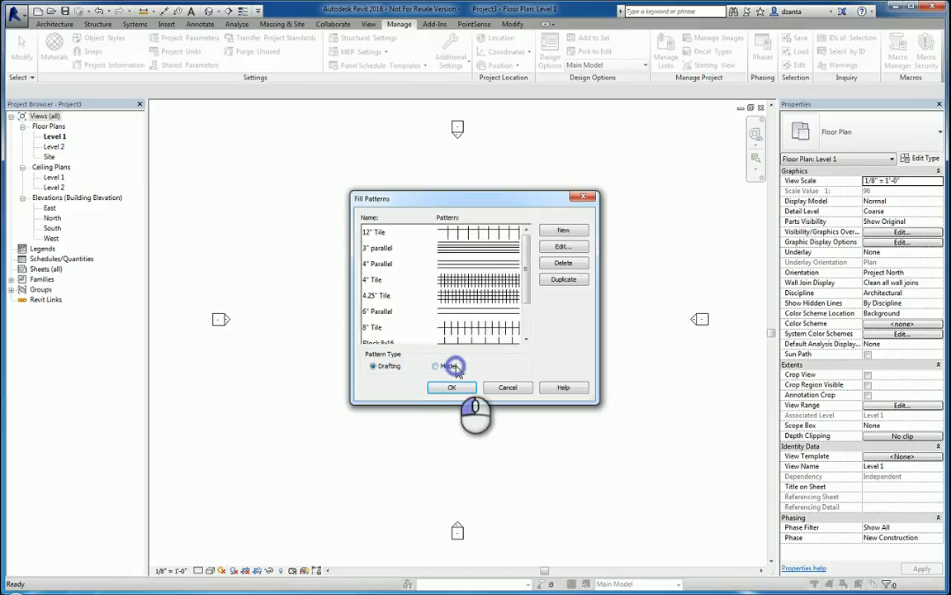
{"action": "left_click", "coordinate": [436, 367]}
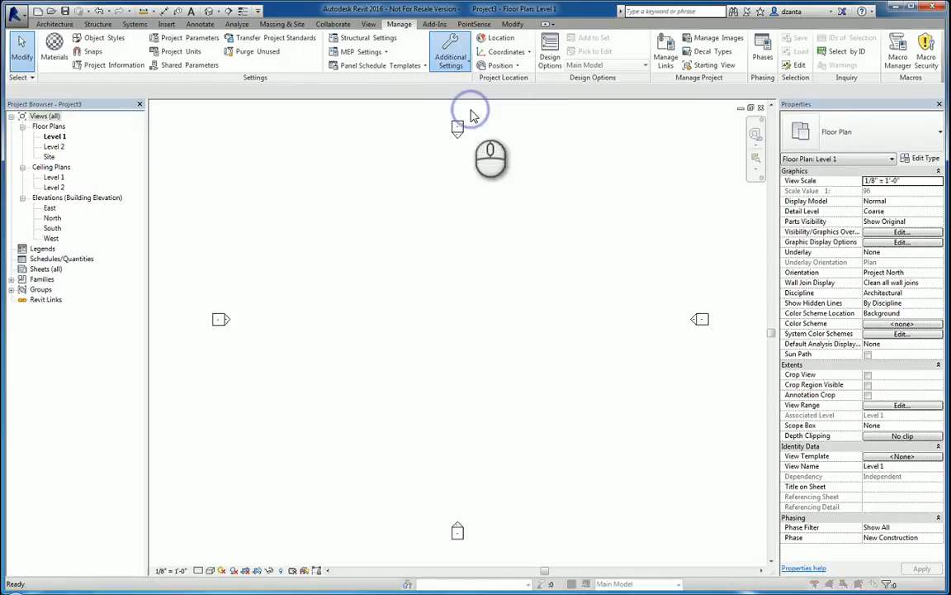
Step: Browse the appearance asset library, pick a ceramic tile asset, and close the asset editor
{"action": "left_click", "coordinate": [450, 59]}
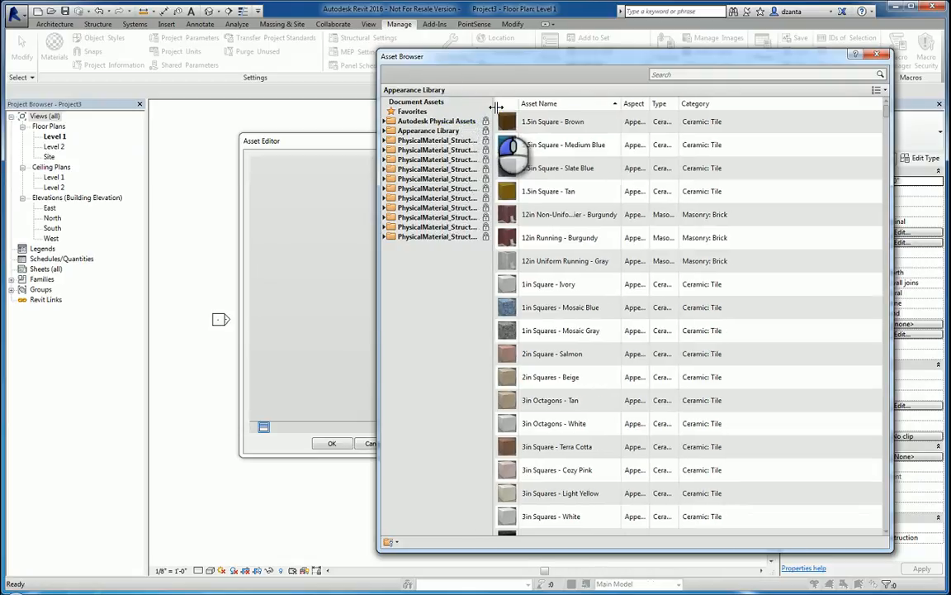
{"action": "left_click", "coordinate": [548, 192]}
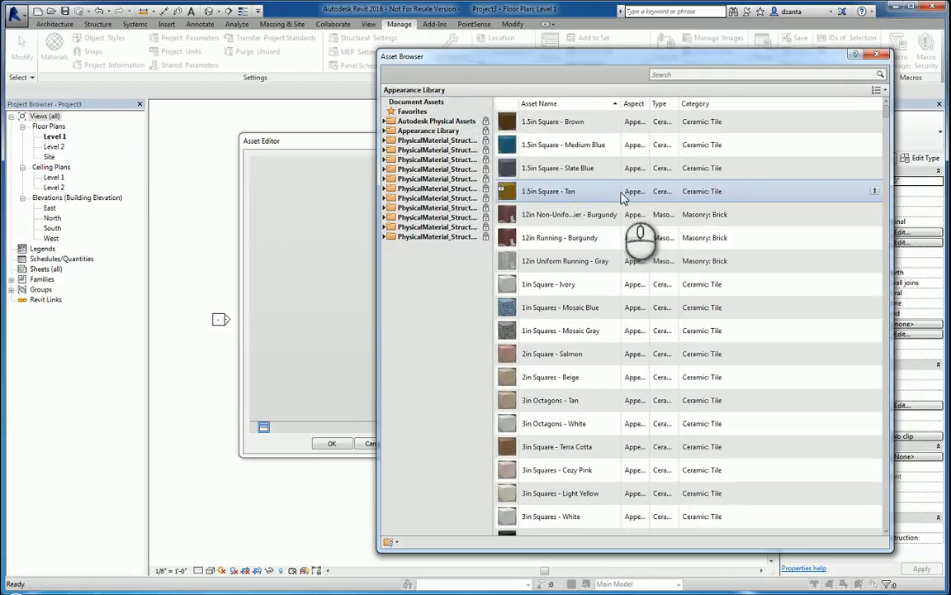
{"action": "left_click", "coordinate": [877, 53]}
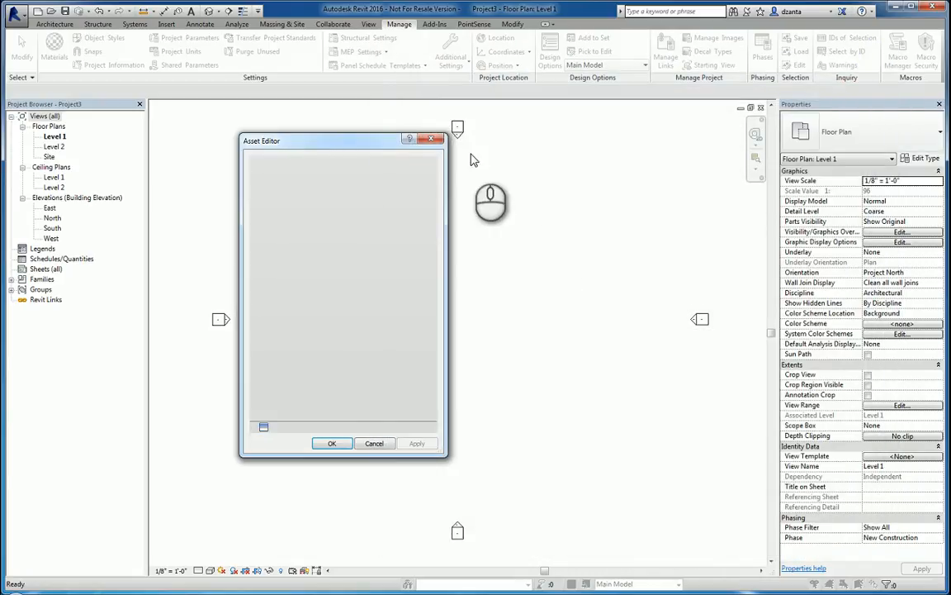
{"action": "left_click", "coordinate": [449, 51]}
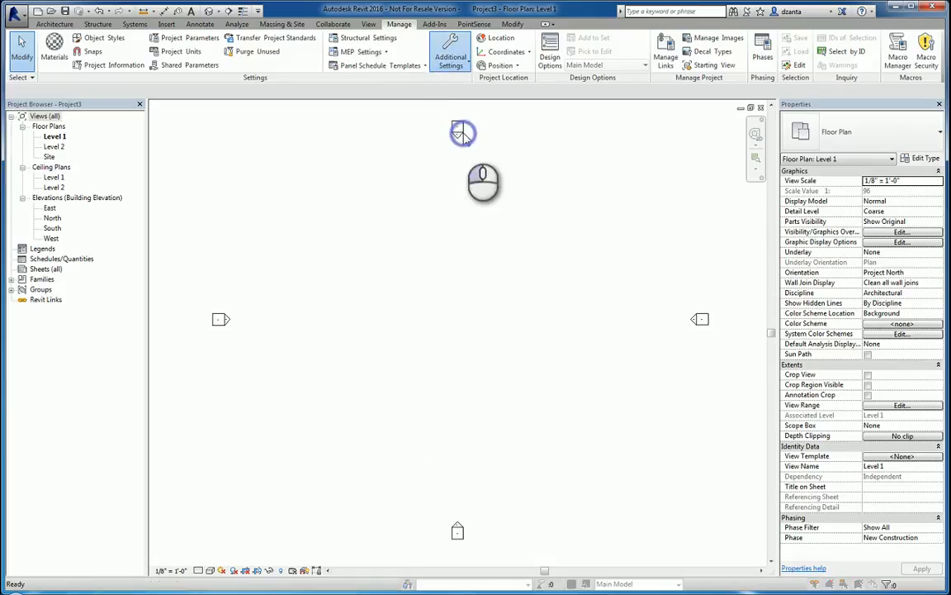
Step: Review the Analysis Display Styles legend settings, then the Sheet Issues/Revisions dialog
{"action": "left_click", "coordinate": [449, 51]}
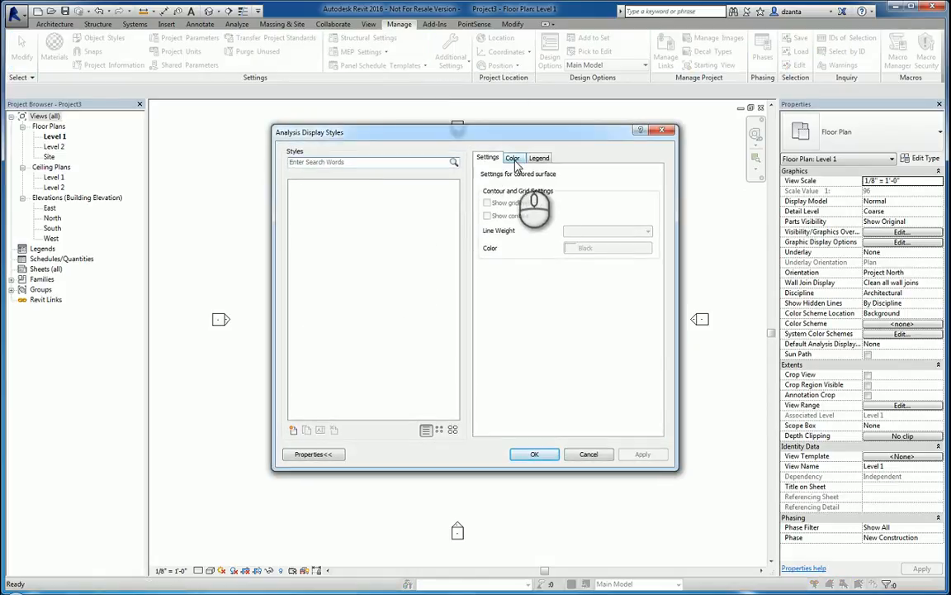
{"action": "left_click", "coordinate": [538, 158]}
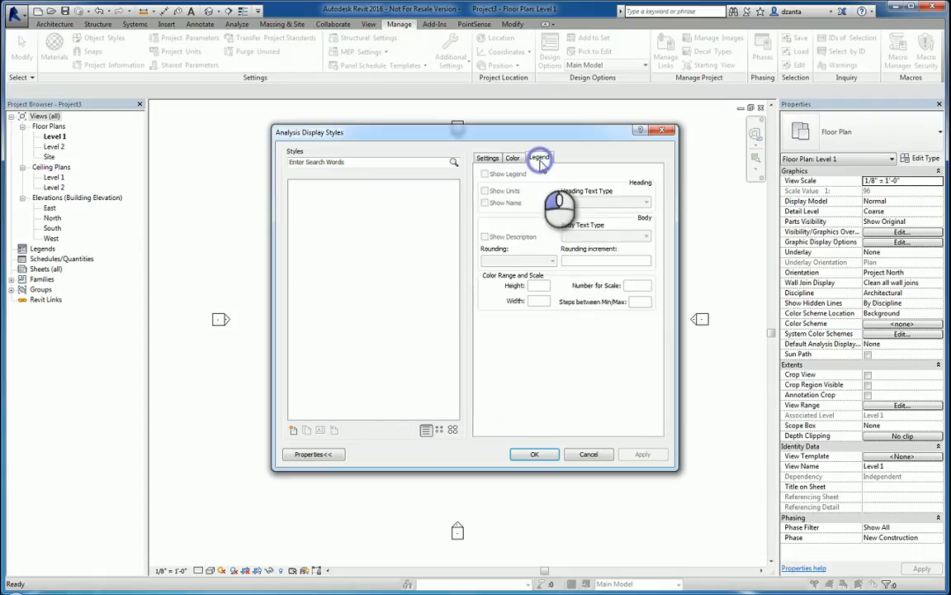
{"action": "left_click", "coordinate": [487, 159]}
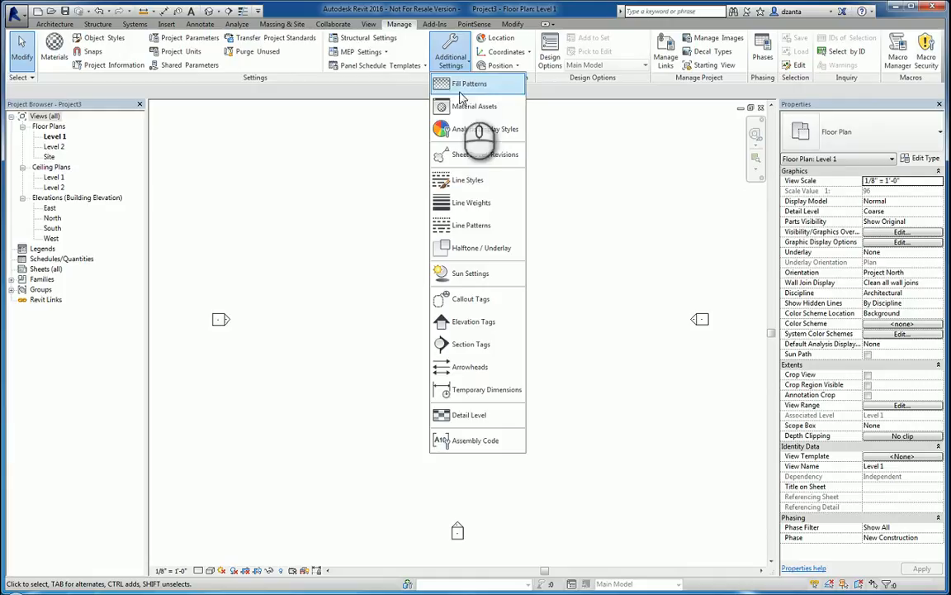
{"action": "left_click", "coordinate": [482, 155]}
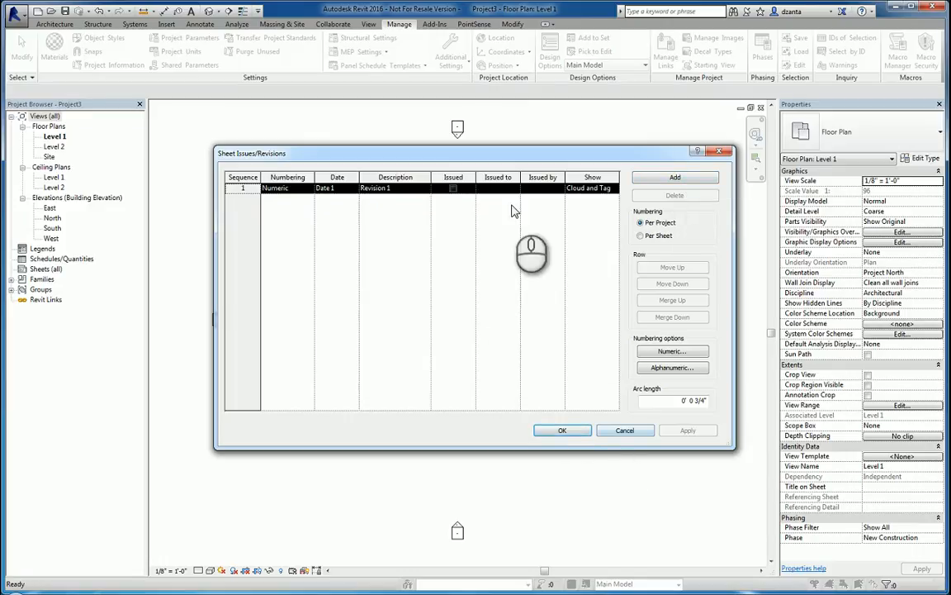
{"action": "mouse_move", "coordinate": [595, 268]}
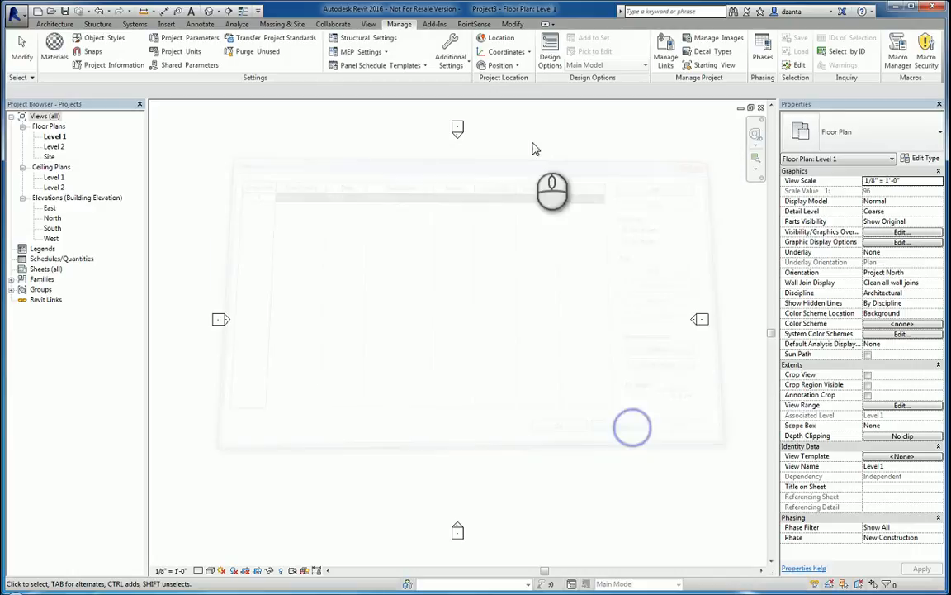
Step: Review the Line Styles settings with the Lines category expanded to its subcategories
{"action": "left_click", "coordinate": [450, 51]}
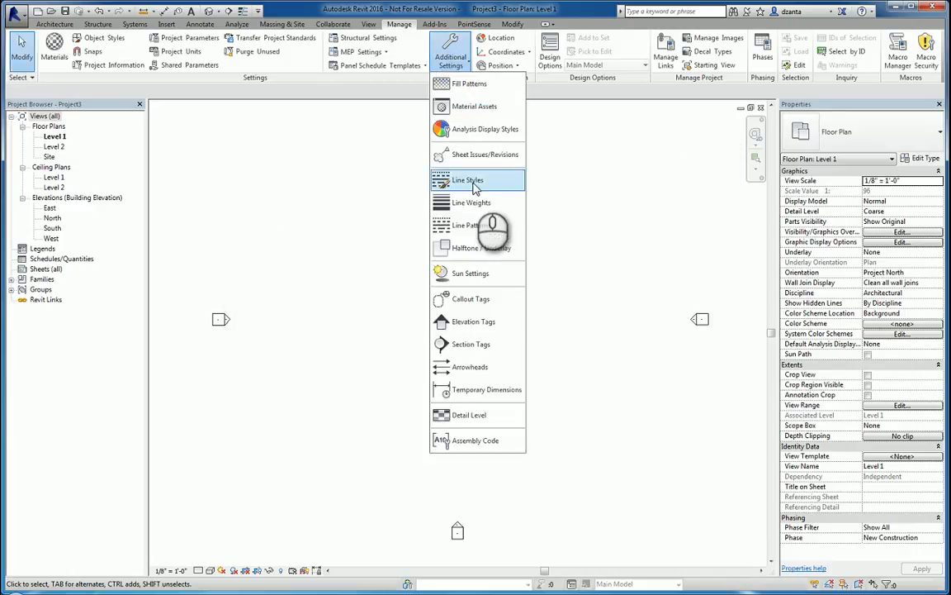
{"action": "left_click", "coordinate": [469, 180]}
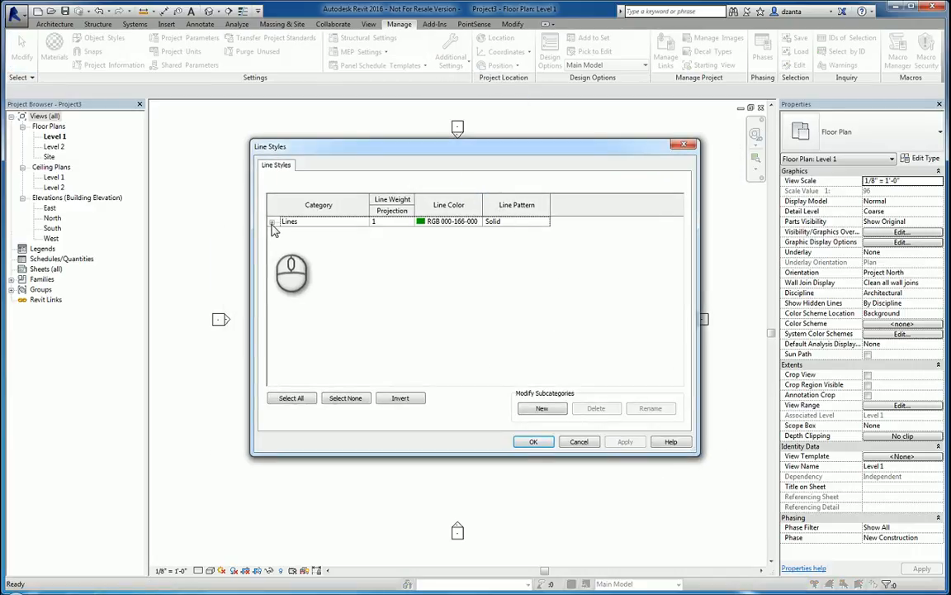
{"action": "left_click", "coordinate": [272, 222]}
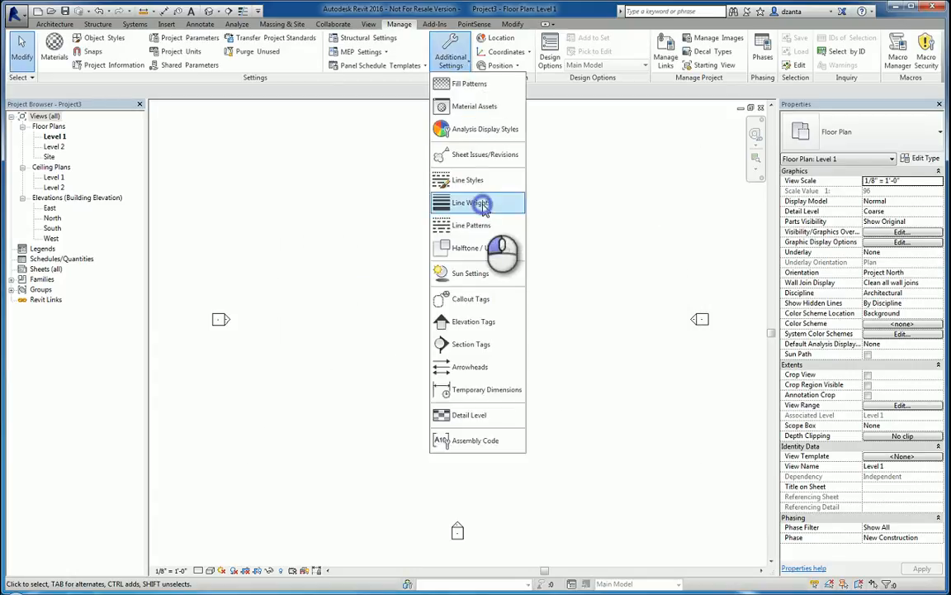
Step: Review the Line Weights settings, viewing the perspective and model line weight tables
{"action": "left_click", "coordinate": [471, 202]}
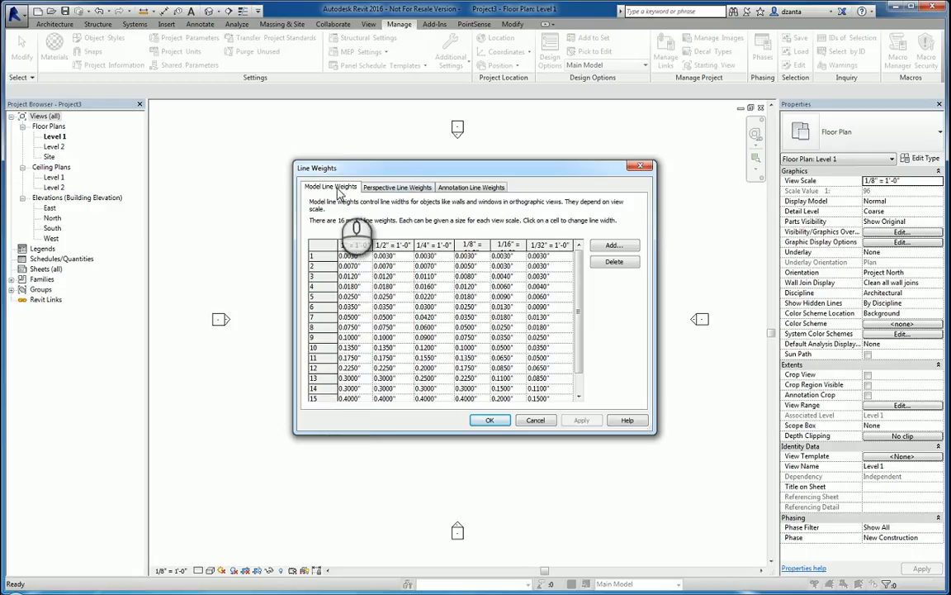
{"action": "left_click", "coordinate": [397, 187]}
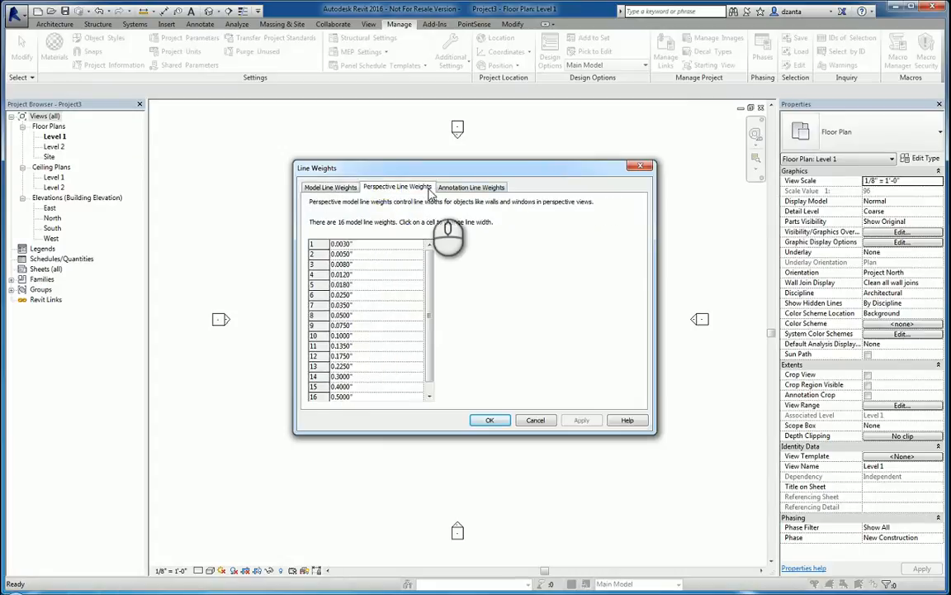
{"action": "left_click", "coordinate": [330, 187]}
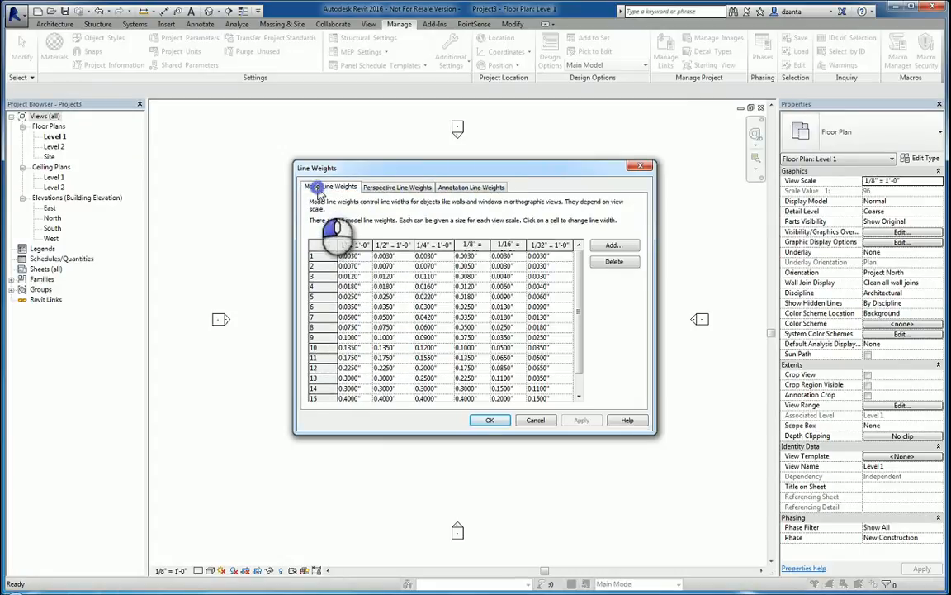
{"action": "left_click", "coordinate": [489, 421]}
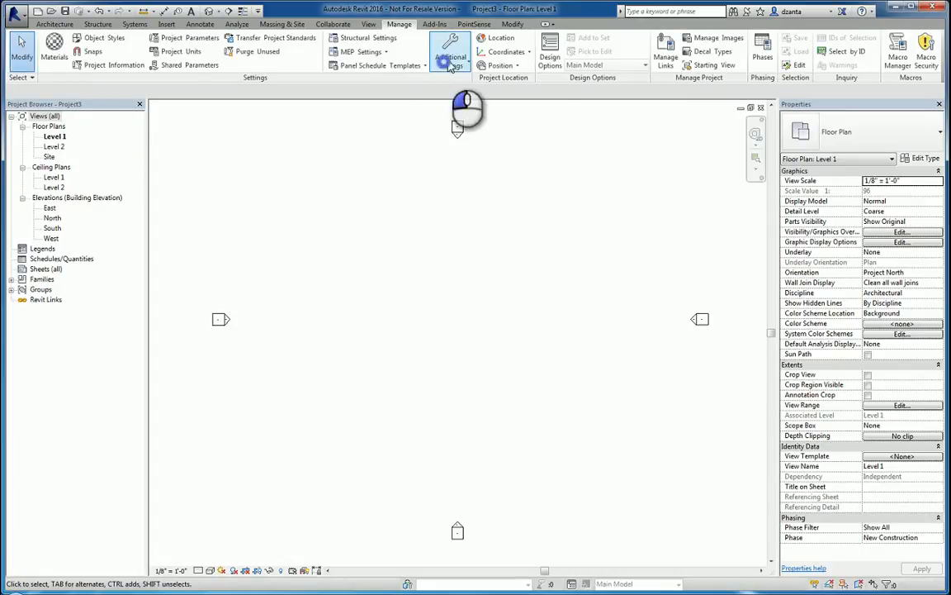
Step: Review and close the Halftone/Underlay settings, then bring up the Sun Settings
{"action": "left_click", "coordinate": [451, 51]}
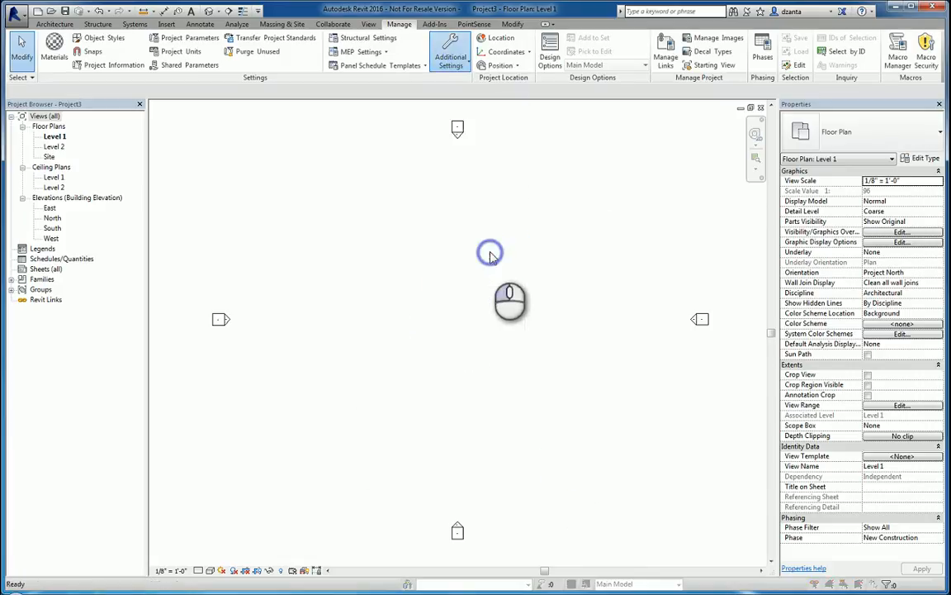
{"action": "left_click", "coordinate": [449, 52]}
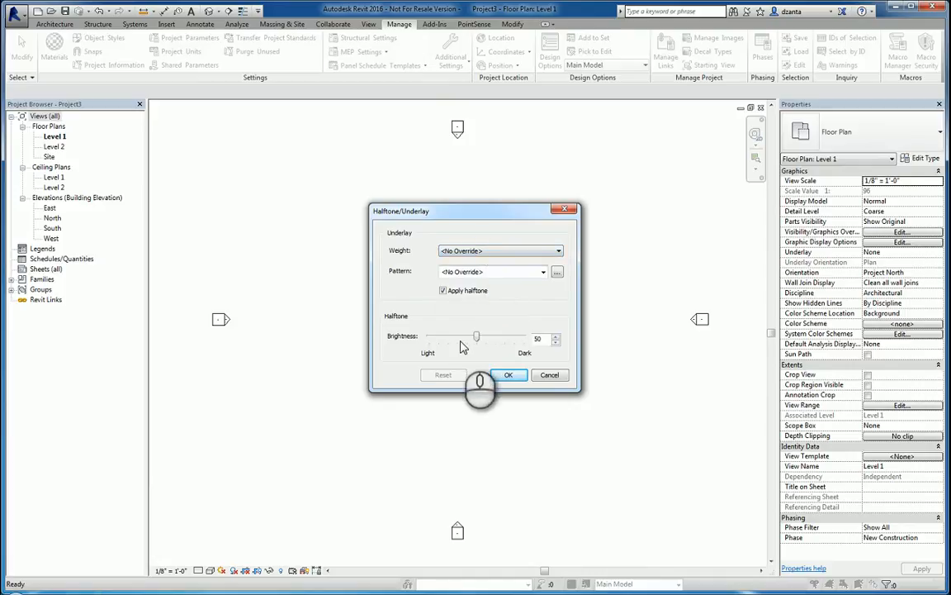
{"action": "left_click", "coordinate": [509, 373]}
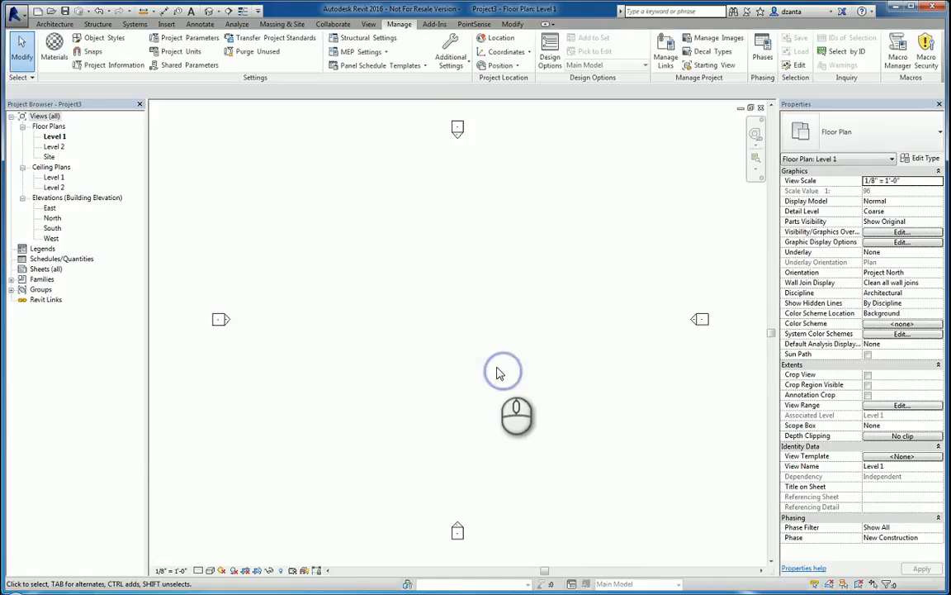
{"action": "left_click", "coordinate": [449, 50]}
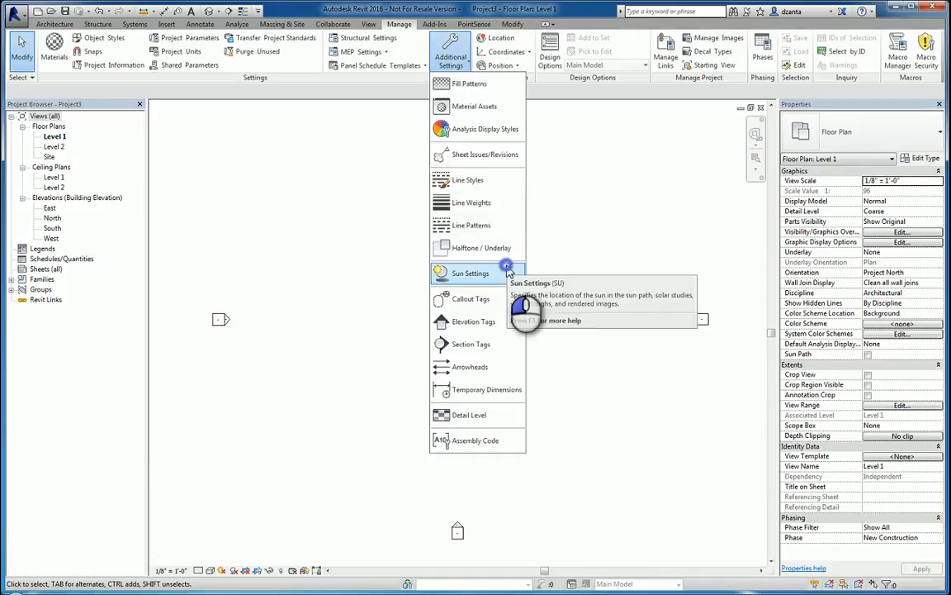
{"action": "left_click", "coordinate": [473, 274]}
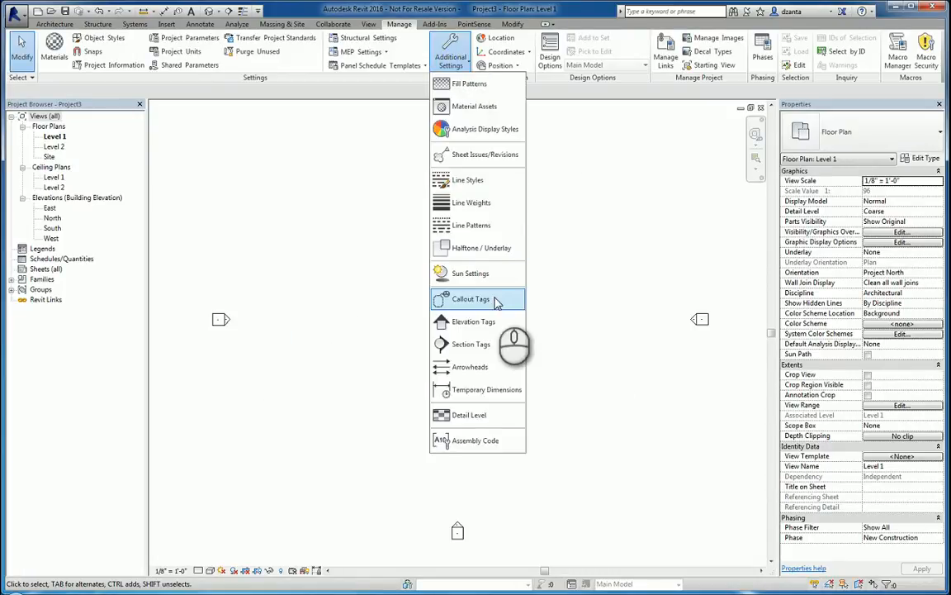
{"action": "left_click", "coordinate": [471, 298]}
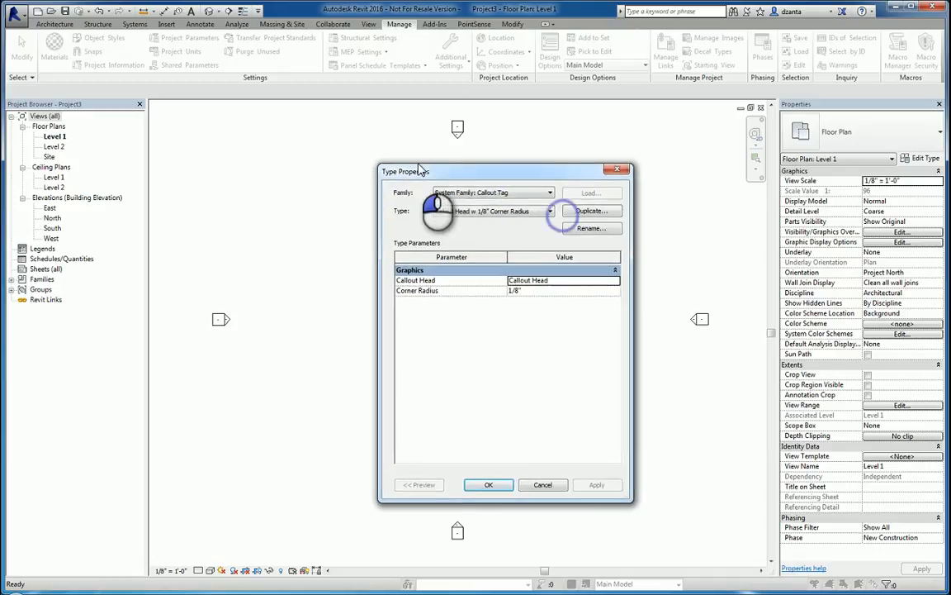
{"action": "left_click_drag", "start_coordinate": [423, 171], "coordinate": [394, 162]}
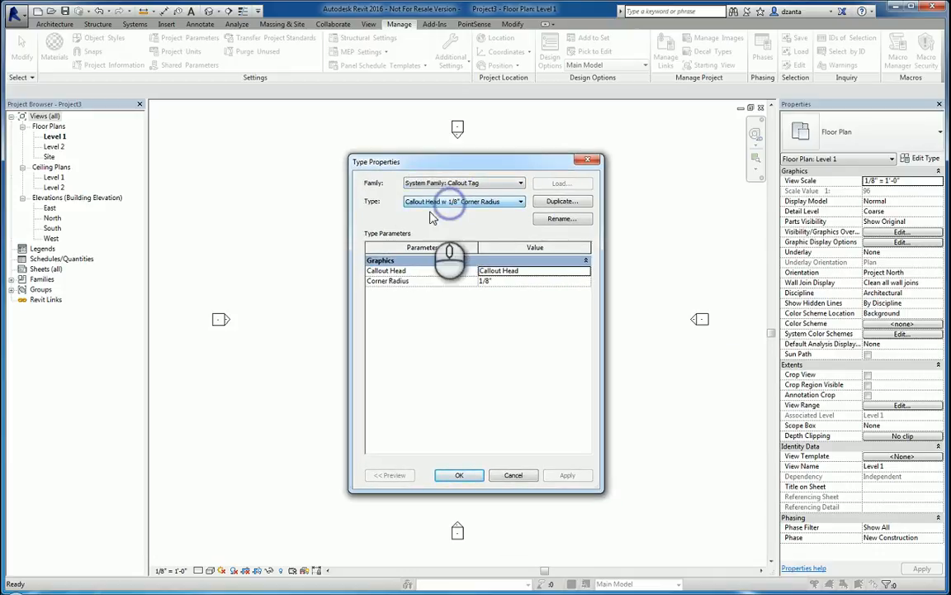
{"action": "left_click", "coordinate": [585, 271]}
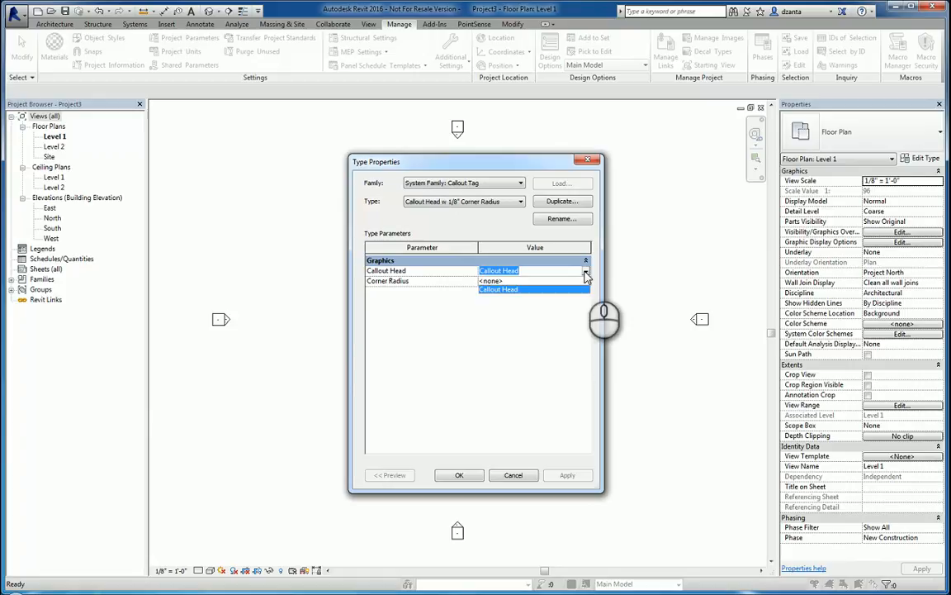
{"action": "left_click", "coordinate": [489, 281]}
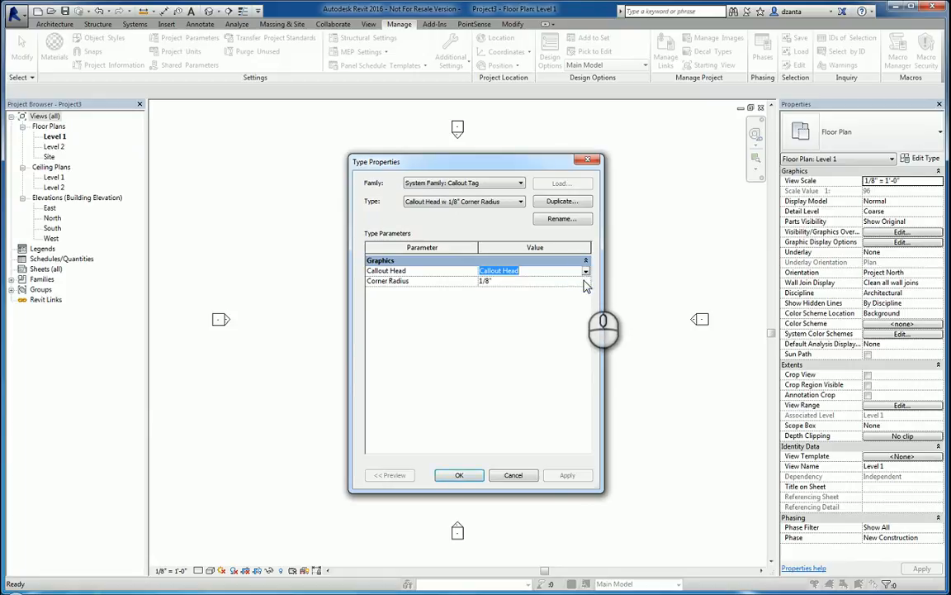
{"action": "left_click", "coordinate": [459, 475]}
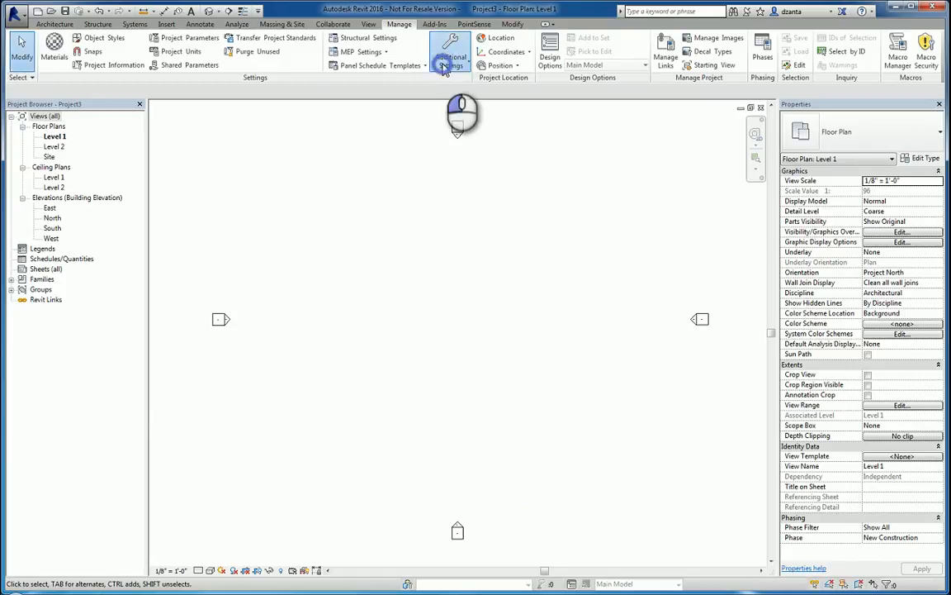
{"action": "left_click", "coordinate": [449, 51]}
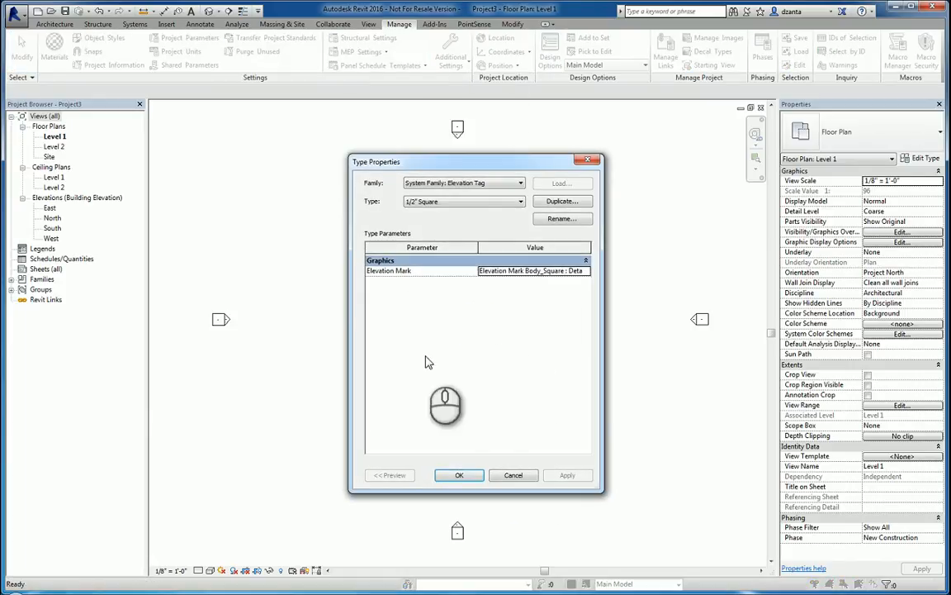
{"action": "left_click", "coordinate": [519, 202]}
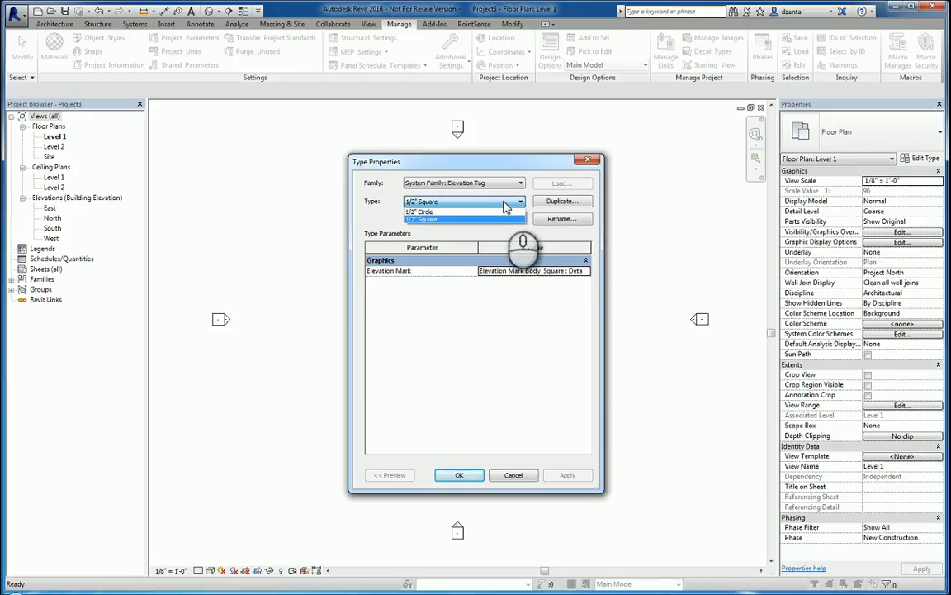
{"action": "left_click", "coordinate": [459, 476]}
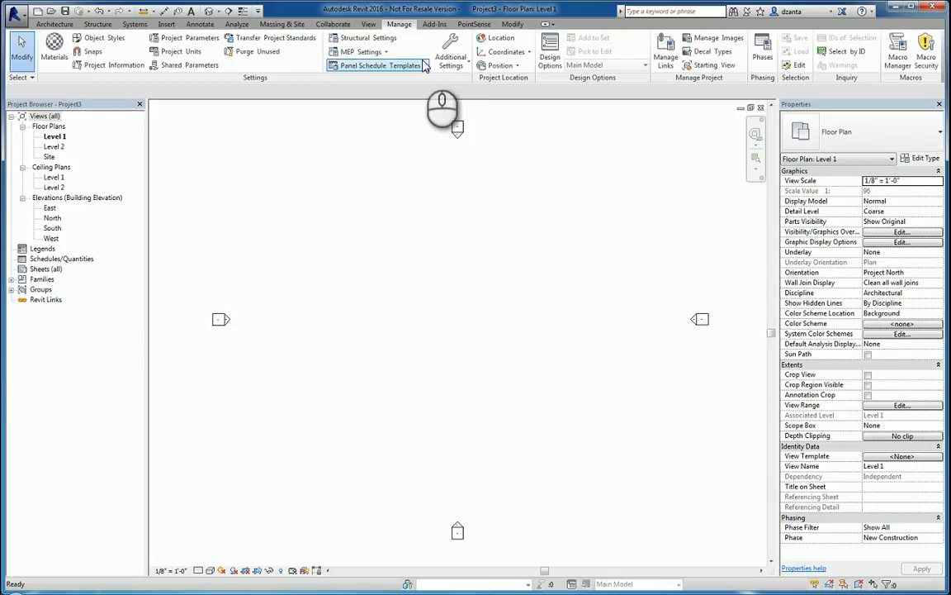
{"action": "left_click", "coordinate": [377, 66]}
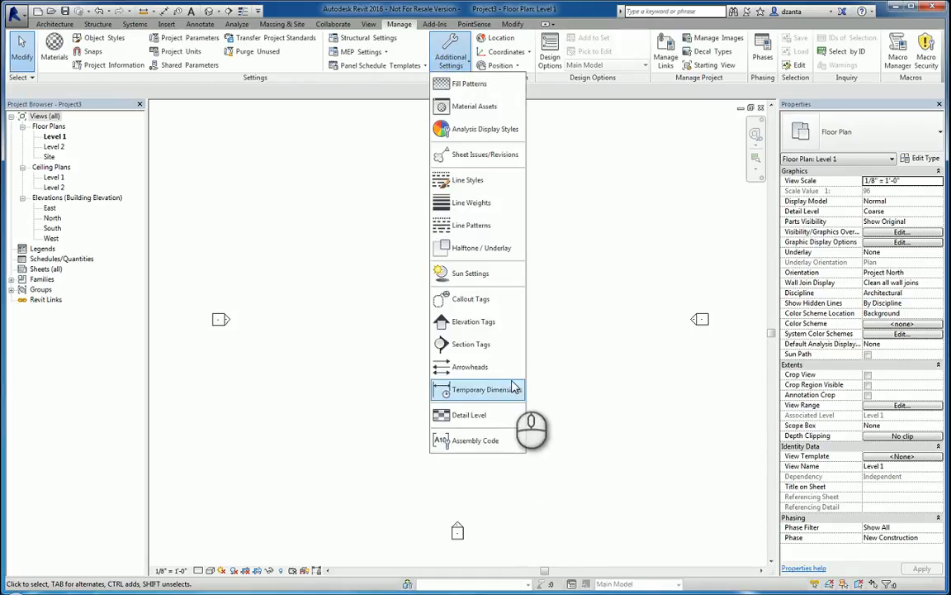
Step: Review the Temporary Dimension settings, then the Assembly Code classification file location, and close
{"action": "left_click", "coordinate": [469, 367]}
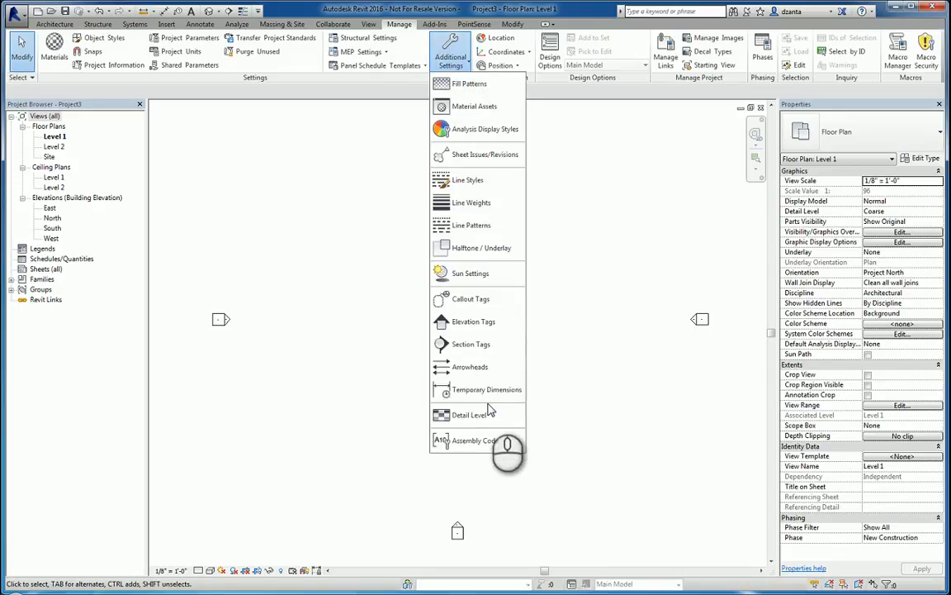
{"action": "left_click", "coordinate": [487, 389]}
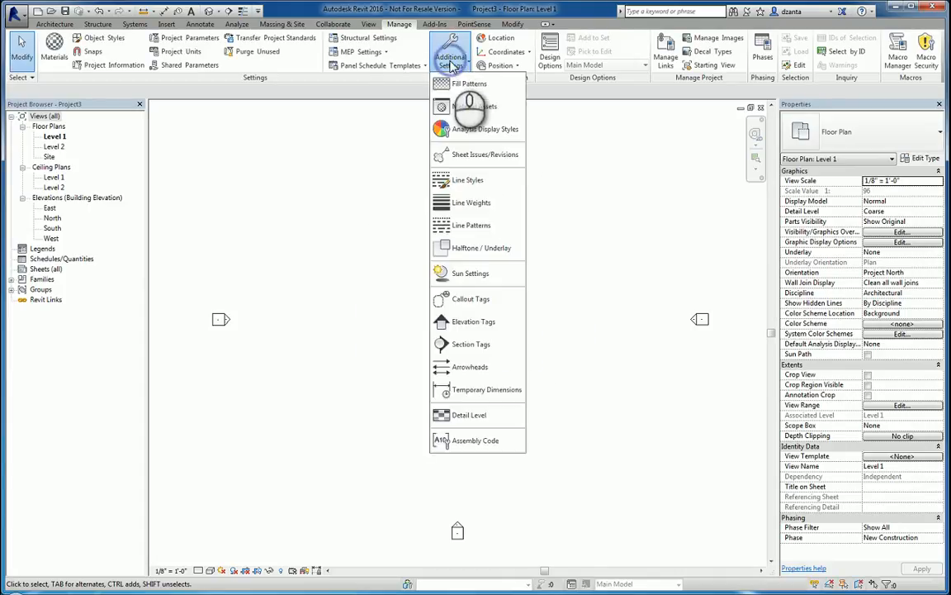
{"action": "left_click", "coordinate": [469, 415]}
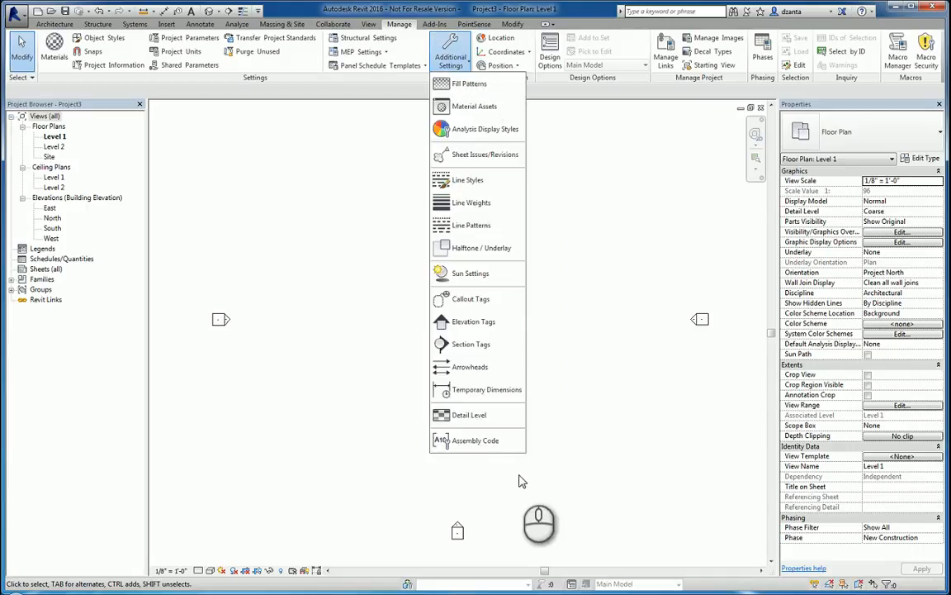
{"action": "left_click", "coordinate": [475, 440]}
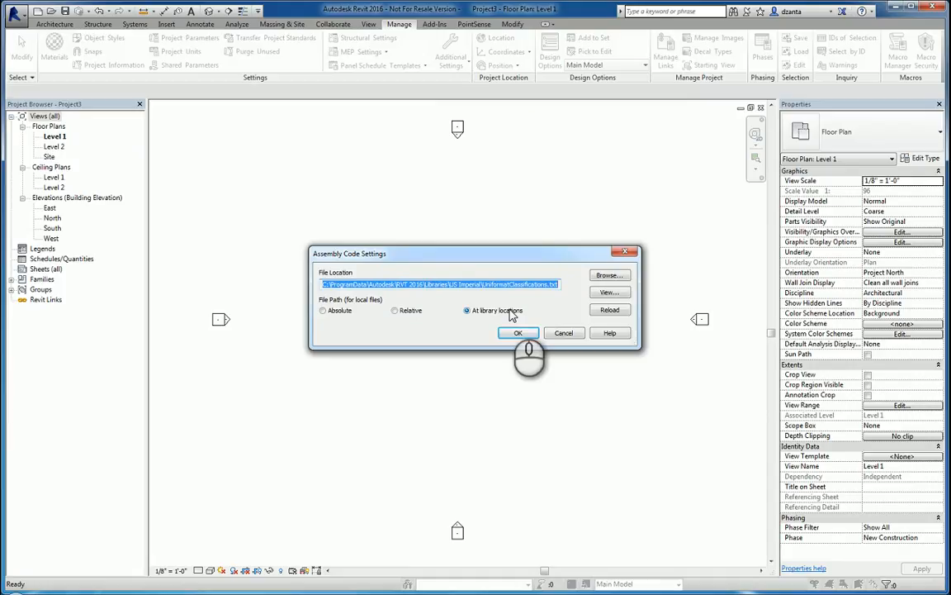
{"action": "left_click", "coordinate": [519, 332]}
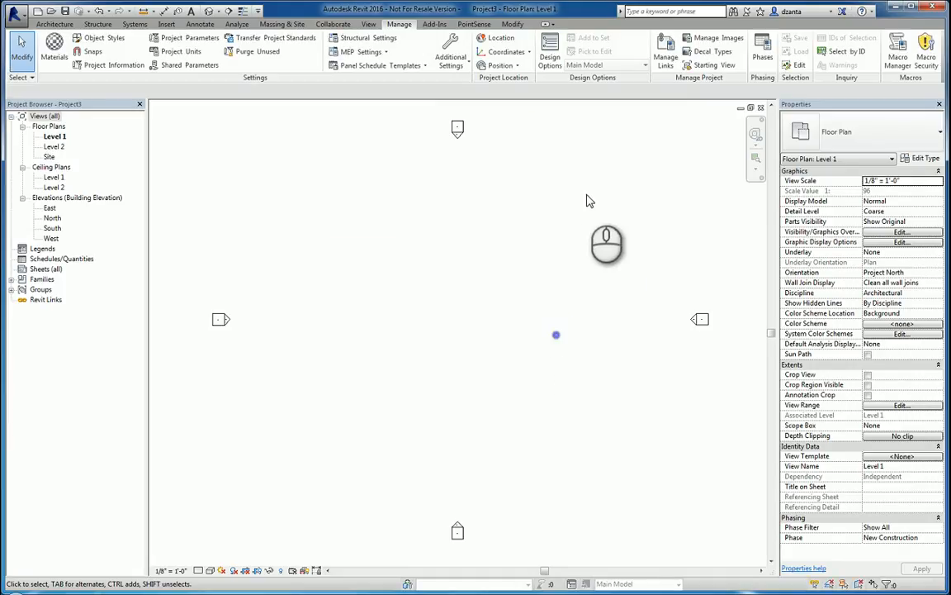
{"action": "mouse_move", "coordinate": [449, 58]}
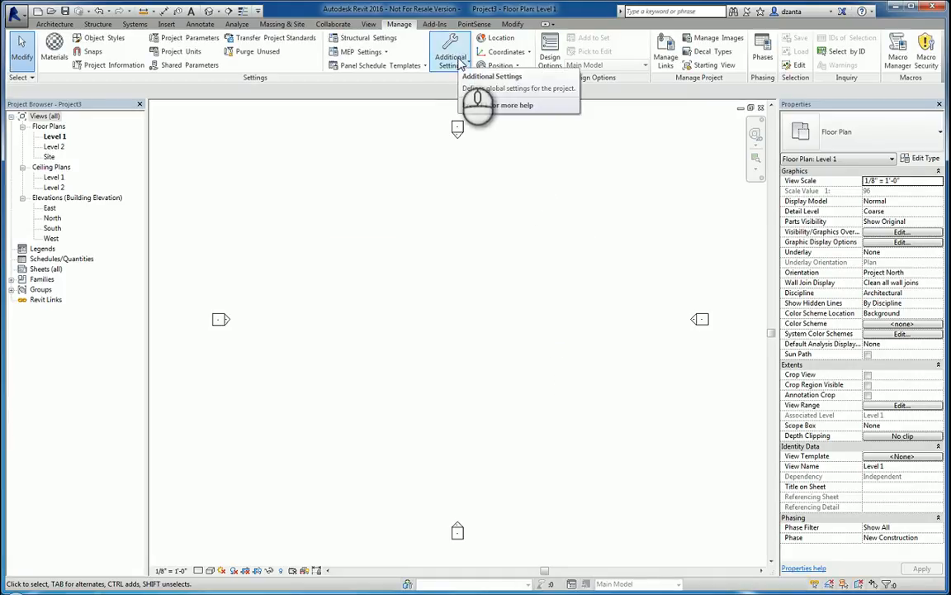
Step: Reopen the Additional Settings dropdown on the Manage tab
{"action": "left_click", "coordinate": [449, 56]}
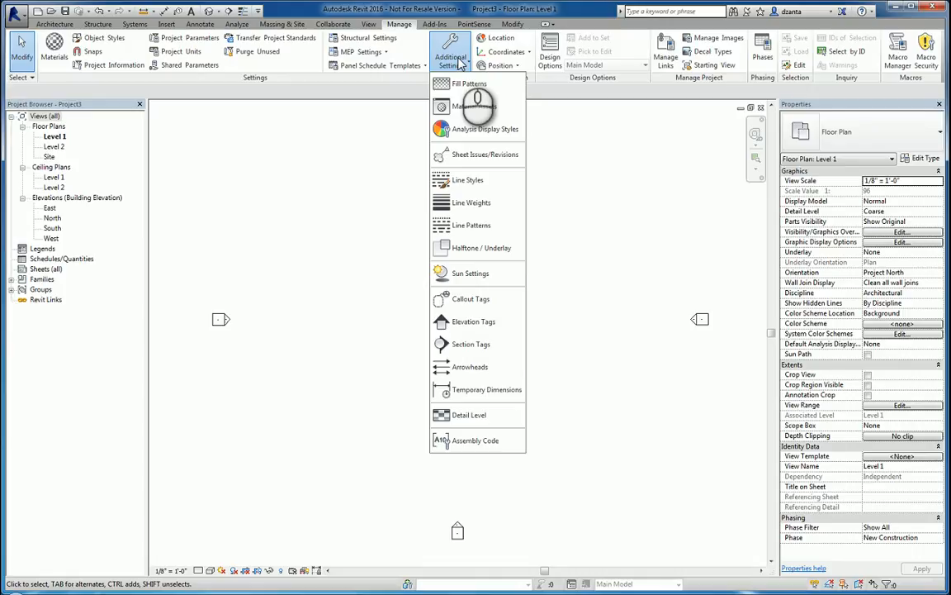